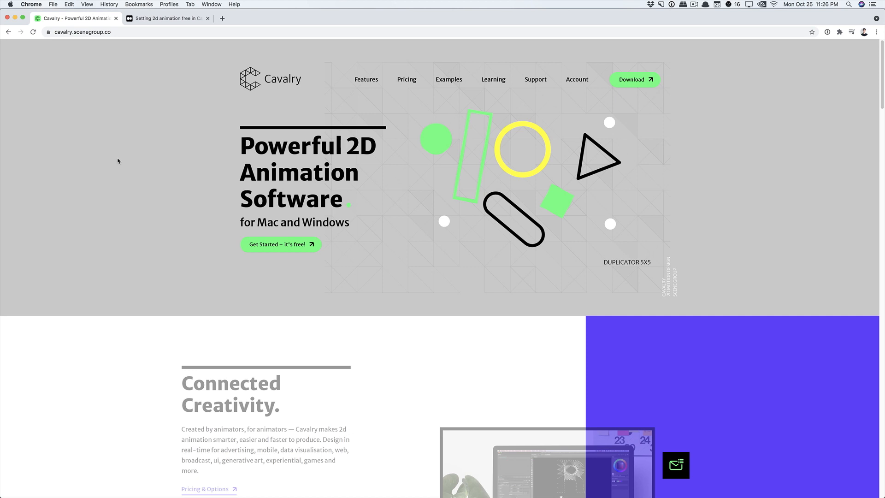
# Set the Forge Dynamics body type to Dynamic and level mode to Text Characters so letters fall
pyautogui.click(165, 18)
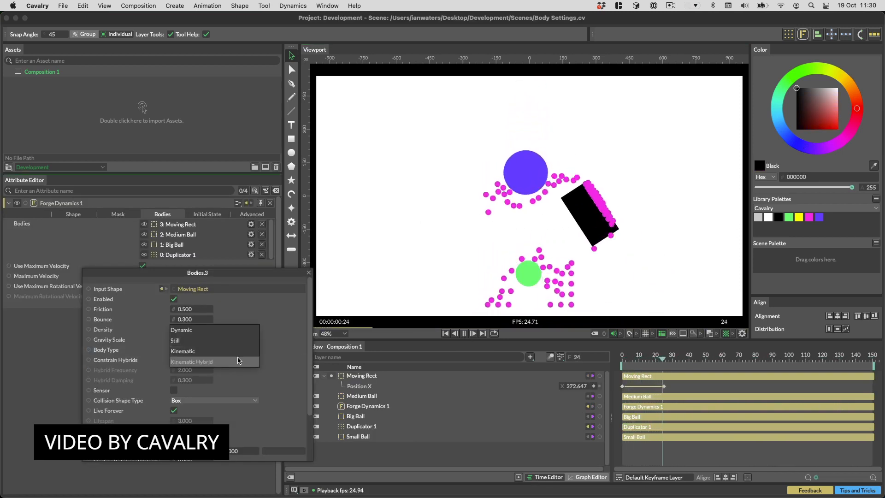
pyautogui.click(192, 361)
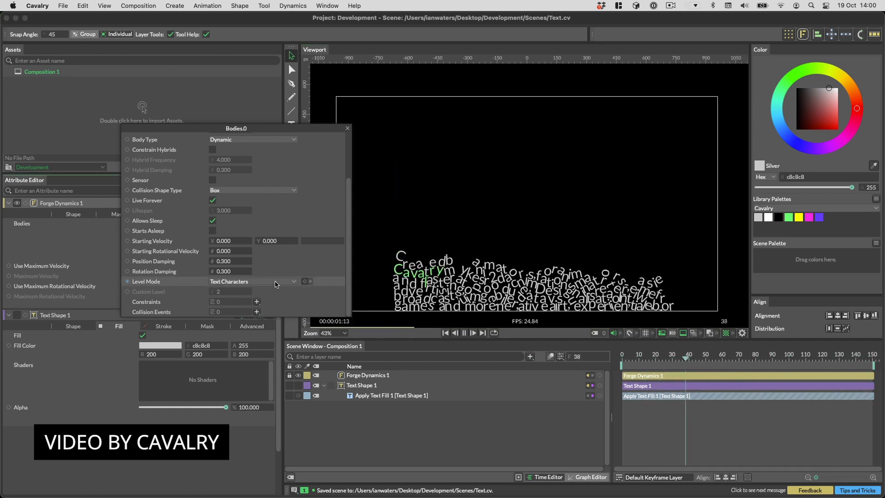
pyautogui.click(253, 281)
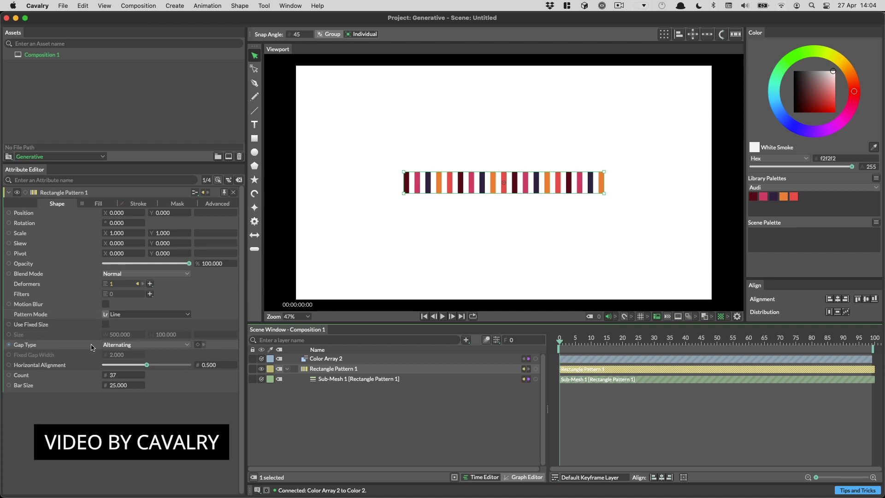
pyautogui.moveTo(409, 215)
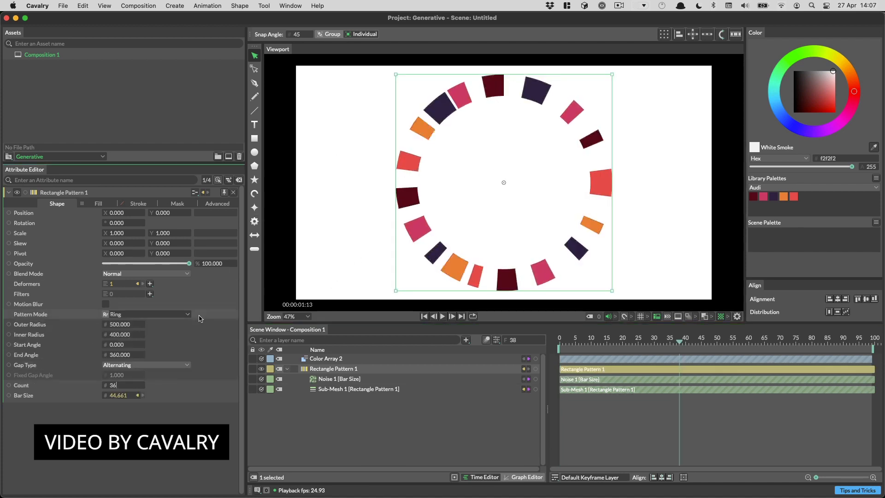
# Switch the Rectangle Pattern mode to Ring, then back to Line with Use Fixed Size enabled
pyautogui.click(146, 314)
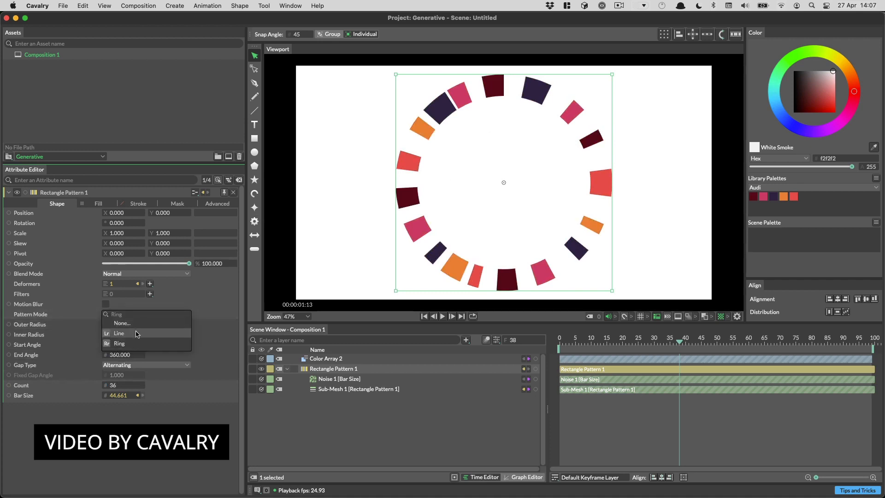
pyautogui.click(119, 333)
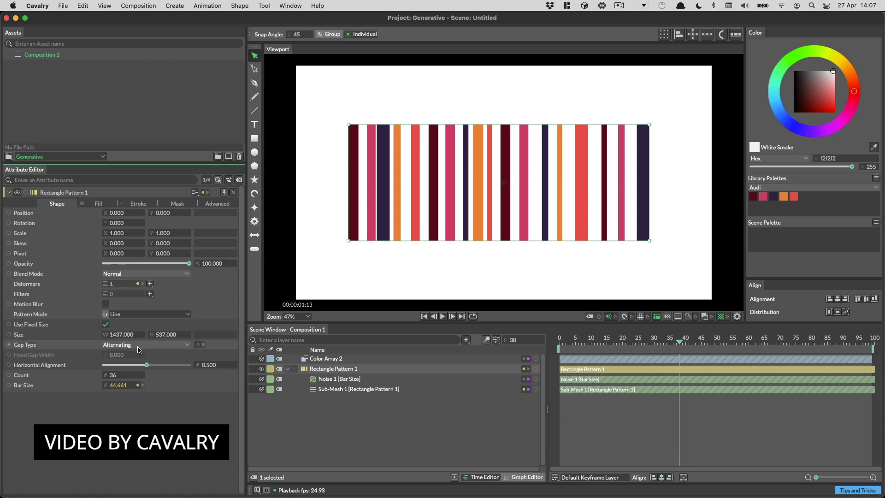
pyautogui.click(118, 375)
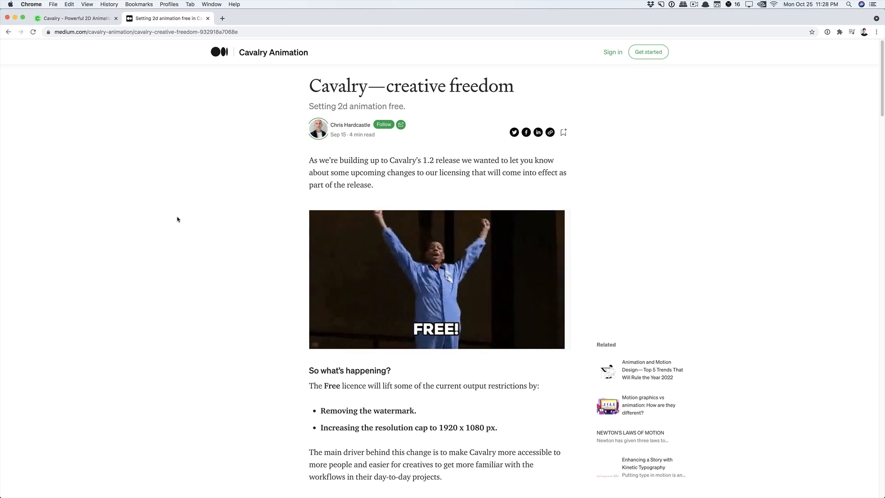
pyautogui.scroll(-3)
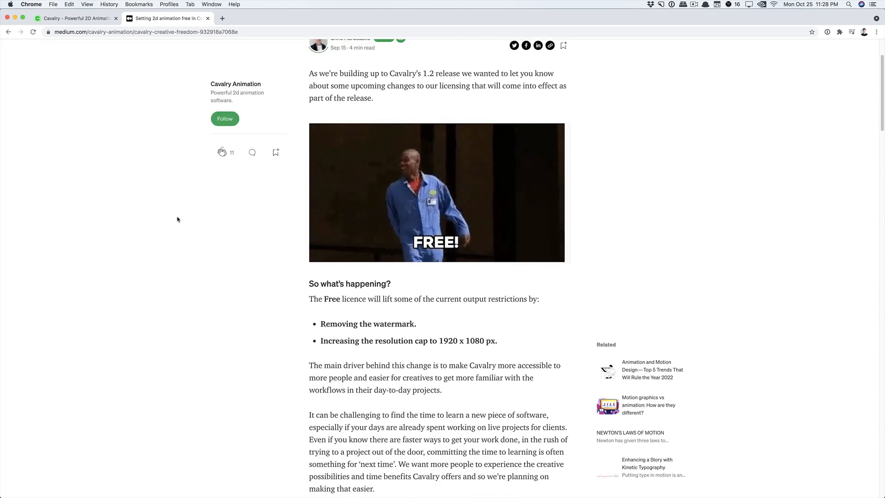
pyautogui.scroll(-3)
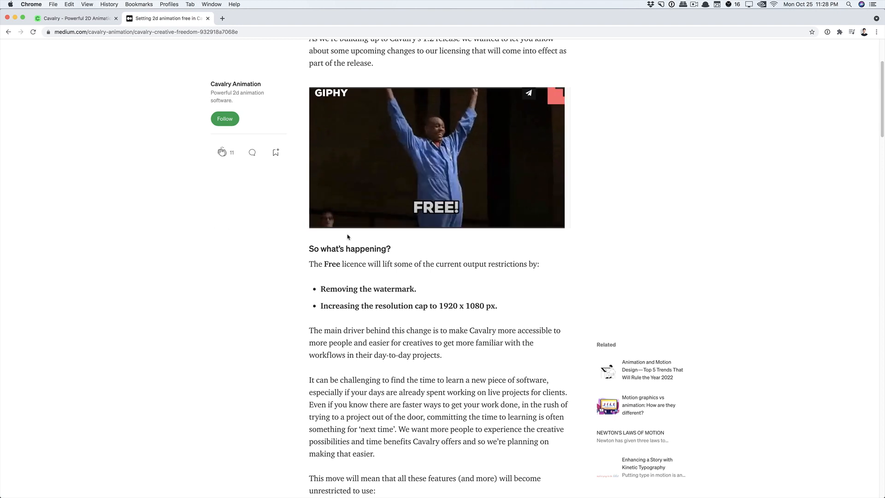
pyautogui.doubleClick(395, 288)
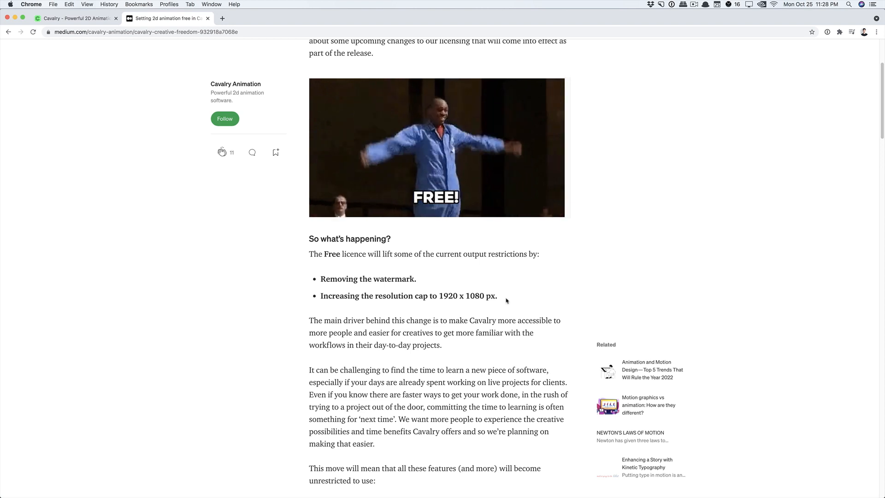
pyautogui.scroll(-3)
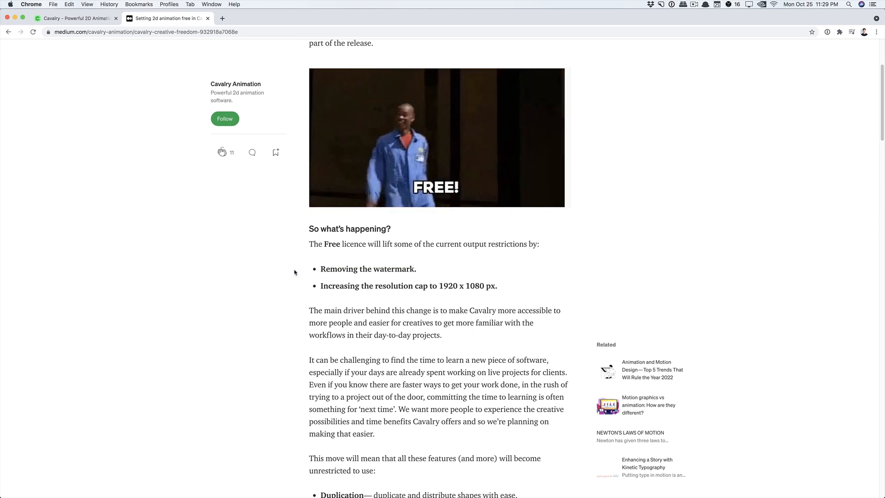
# Scroll down the Medium article through the free Cavalry 1.2 feature list
pyautogui.scroll(-3)
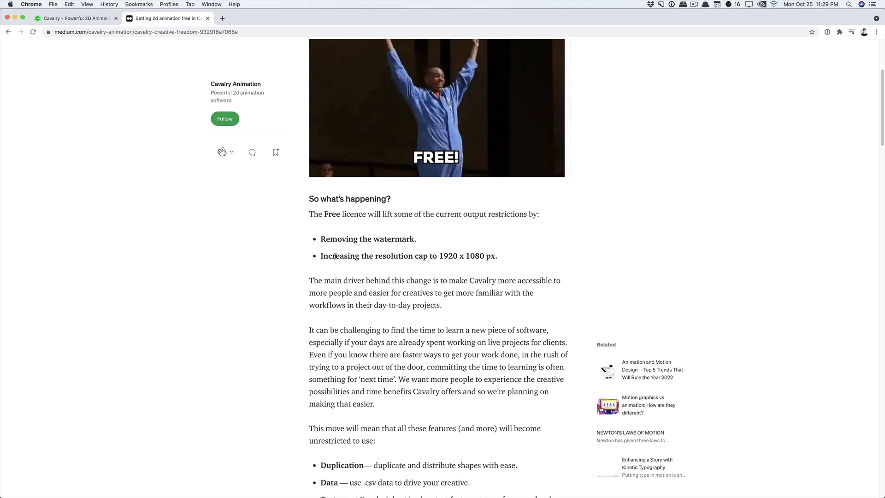
pyautogui.scroll(-3)
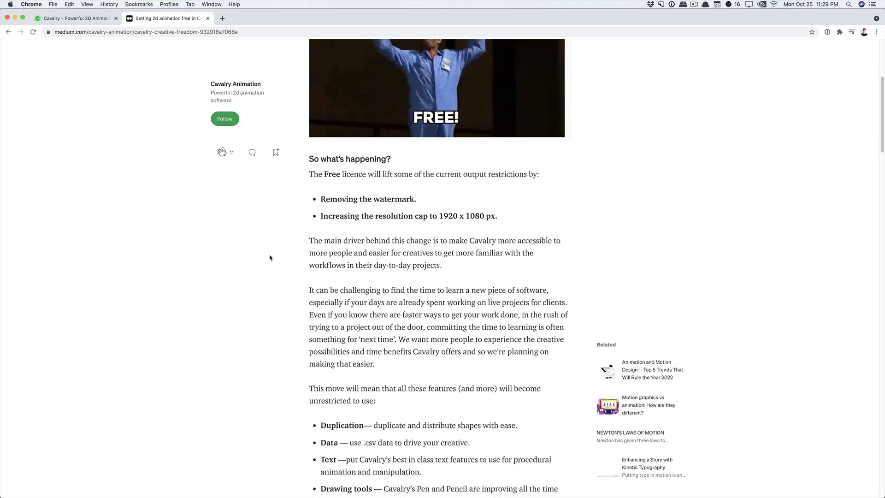
pyautogui.scroll(-3)
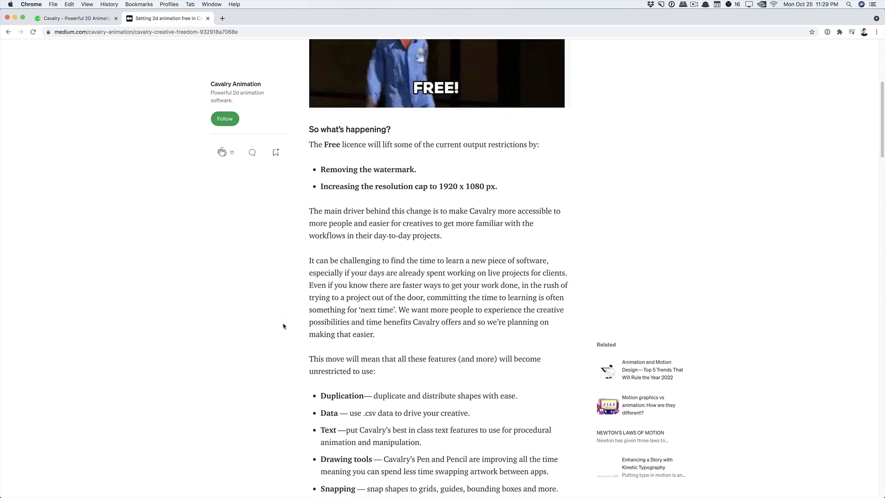
pyautogui.scroll(-3)
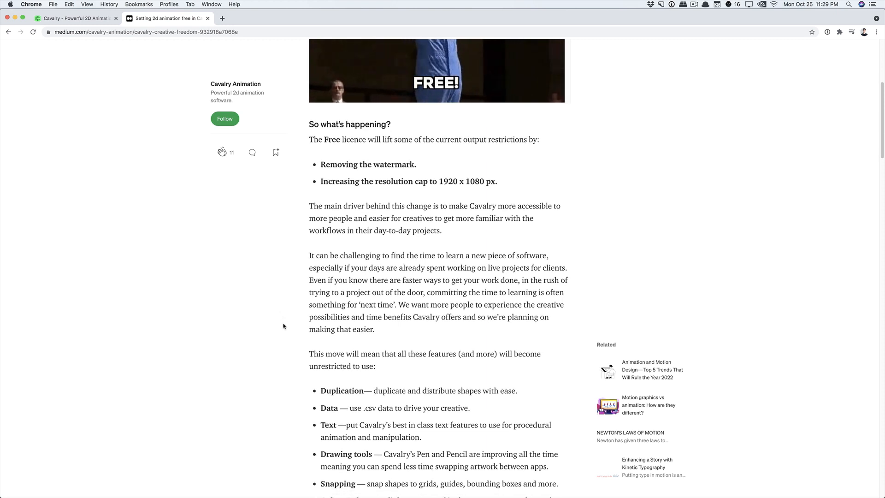
pyautogui.scroll(-3)
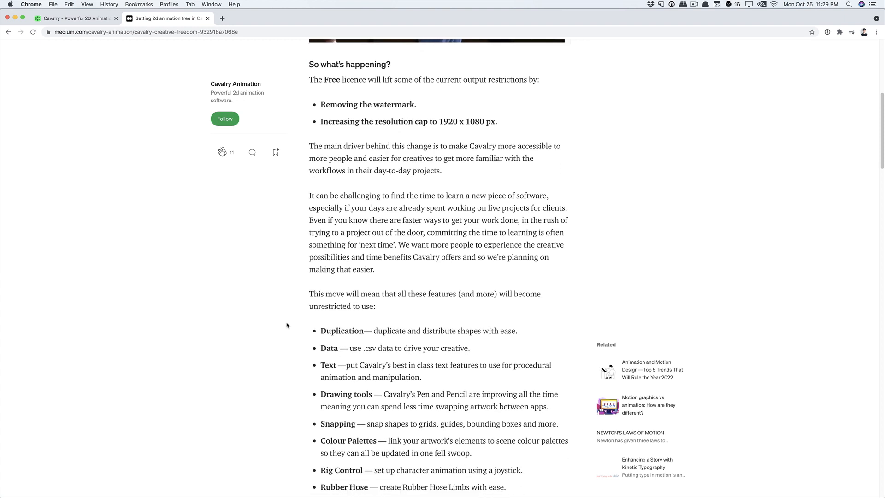
pyautogui.scroll(-3)
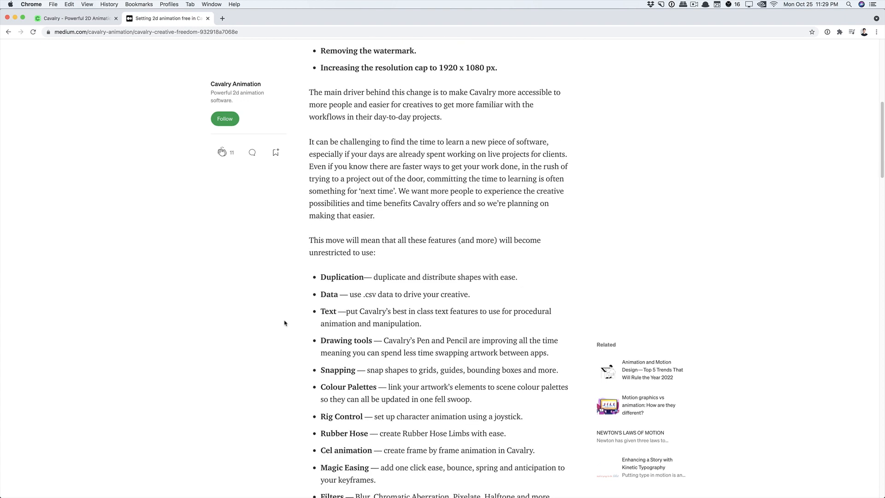
pyautogui.scroll(-3)
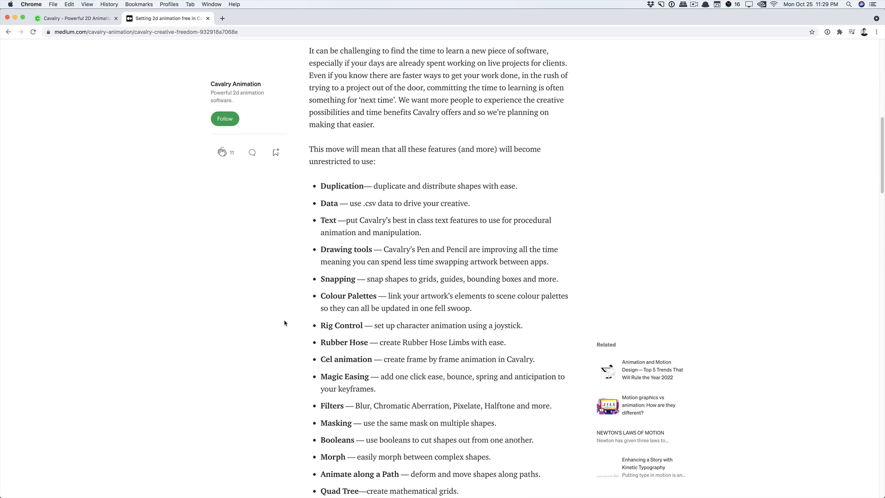
pyautogui.moveTo(290, 226)
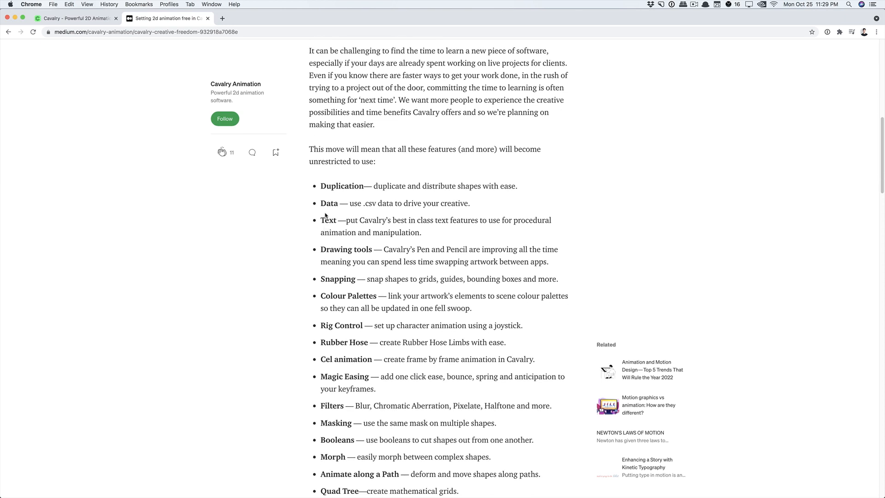
pyautogui.moveTo(389, 215)
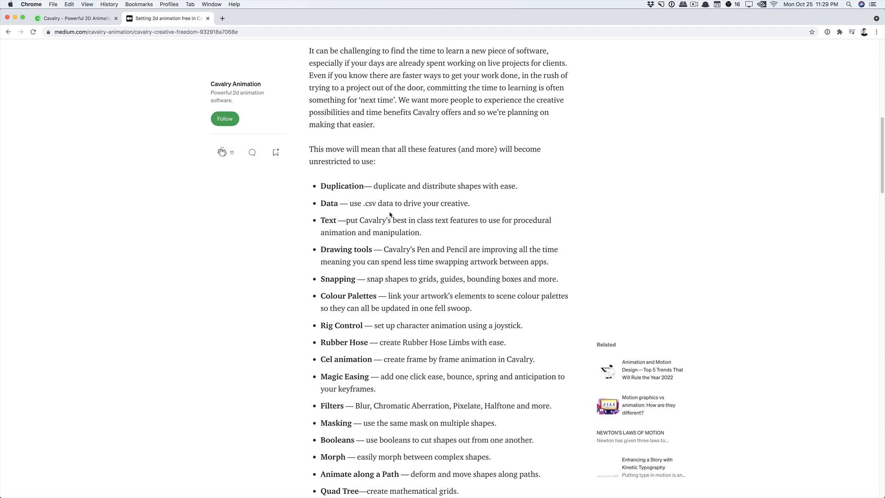
pyautogui.moveTo(388, 305)
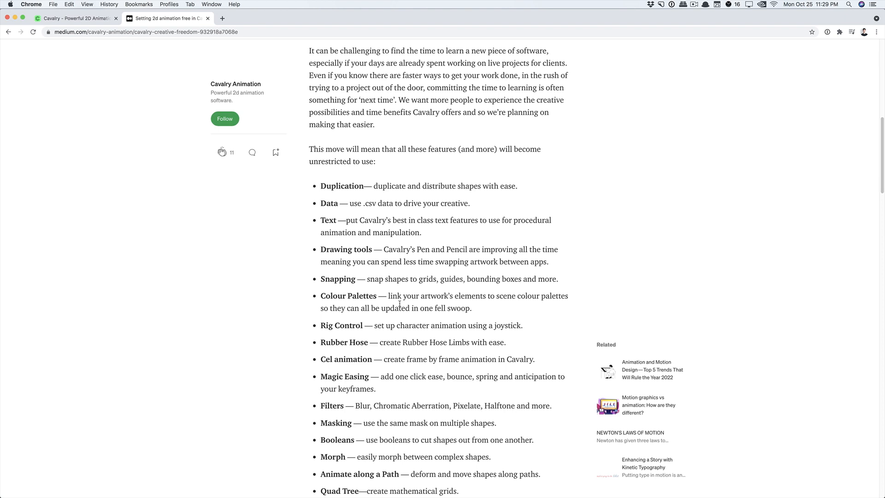
pyautogui.moveTo(299, 302)
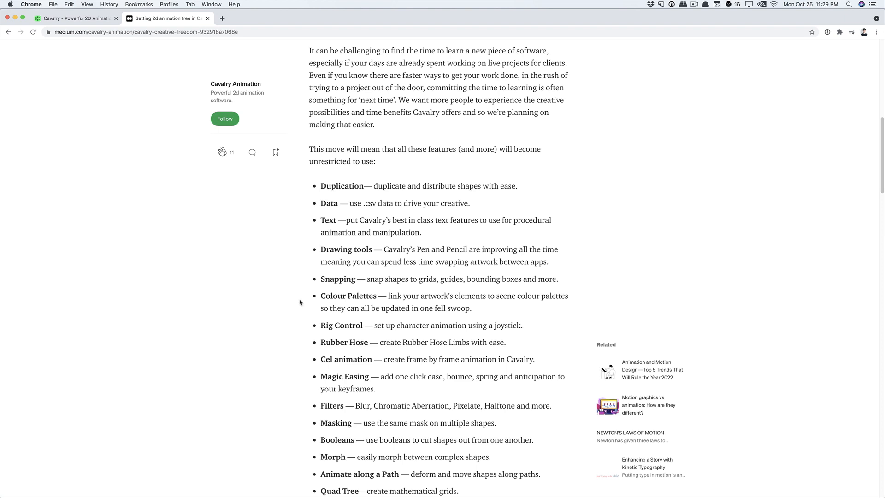
pyautogui.scroll(-3)
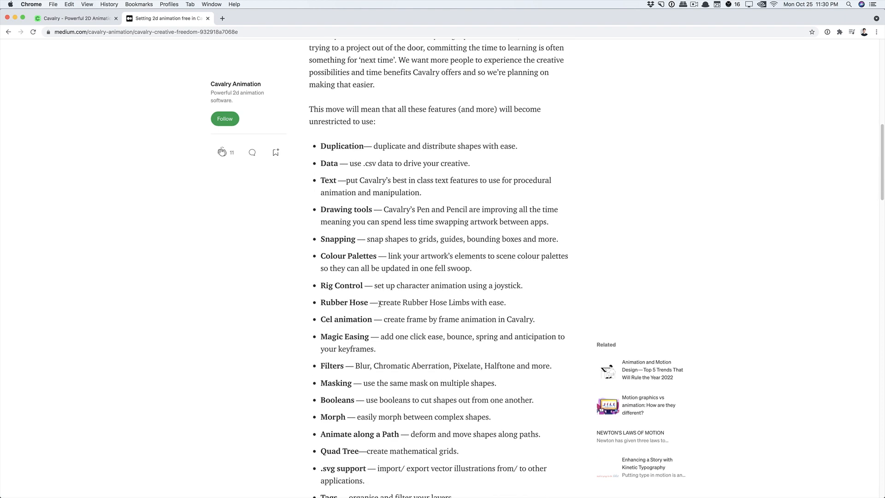
pyautogui.scroll(-3)
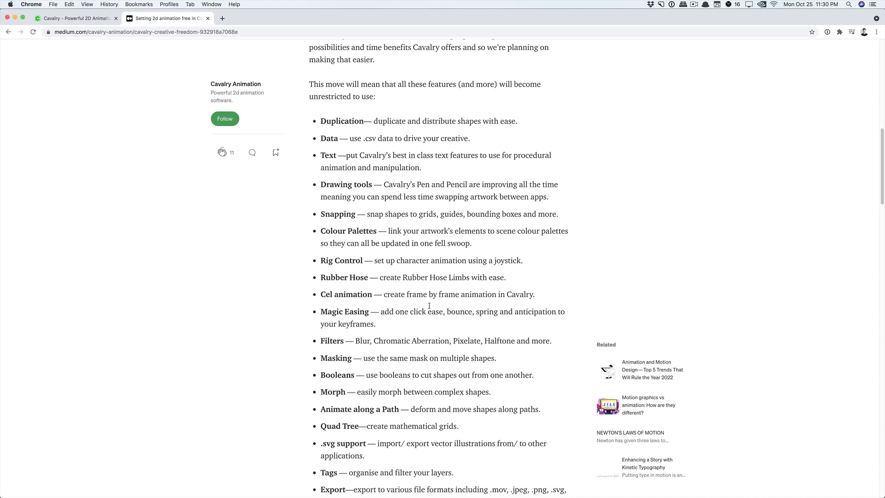
pyautogui.scroll(-3)
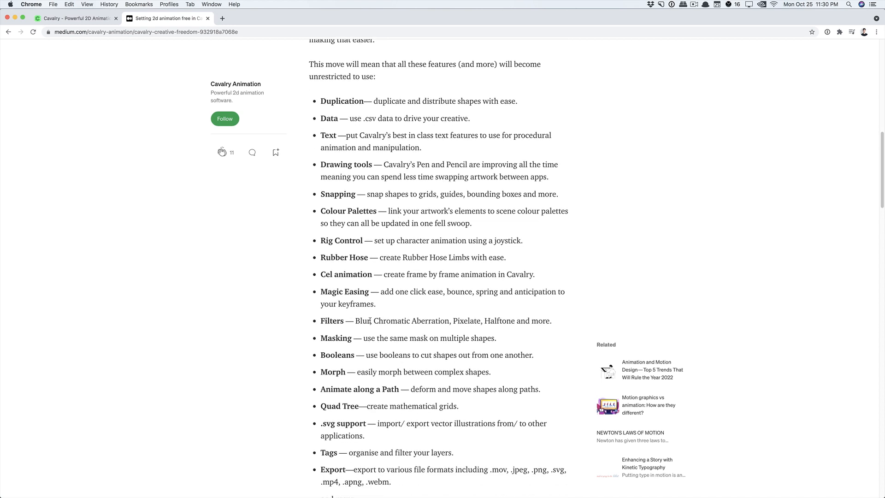
# Continue past the quote until the Professional workflows heading comes into view
pyautogui.scroll(-3)
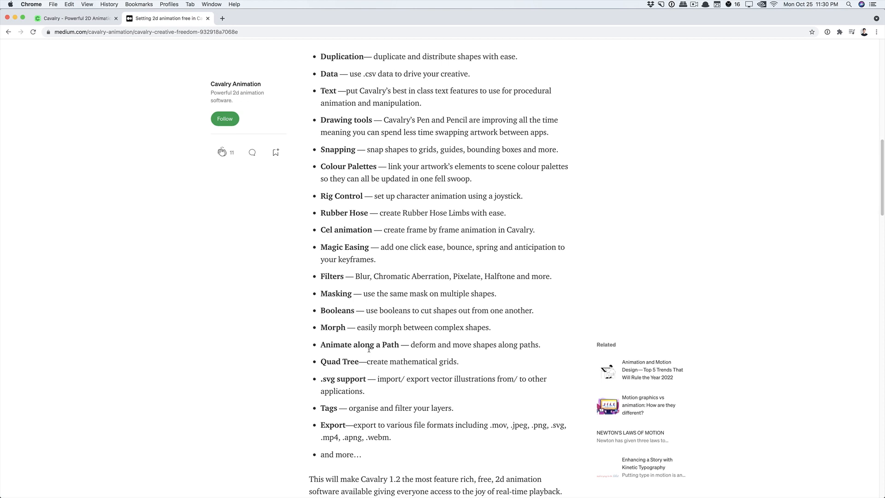
pyautogui.scroll(-3)
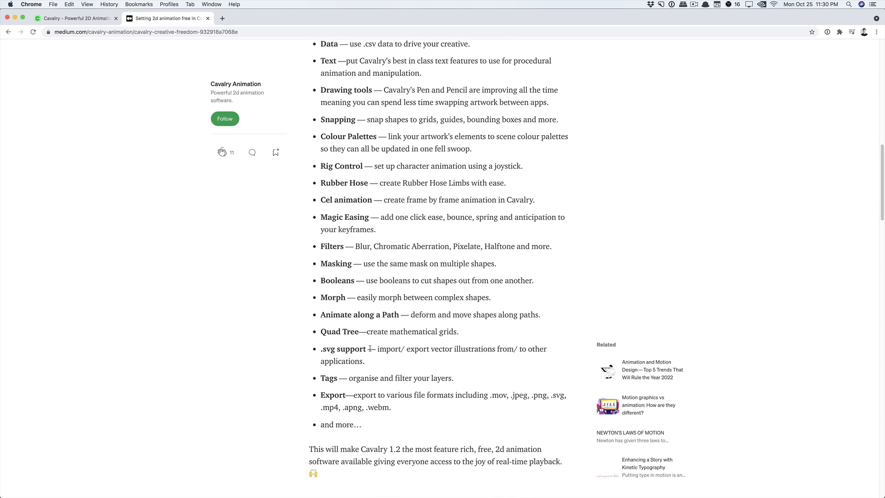
pyautogui.scroll(-3)
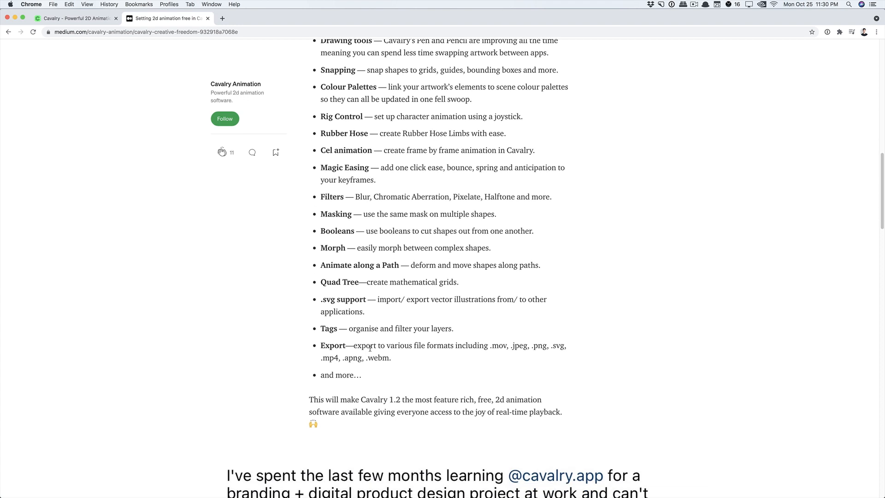
pyautogui.scroll(-3)
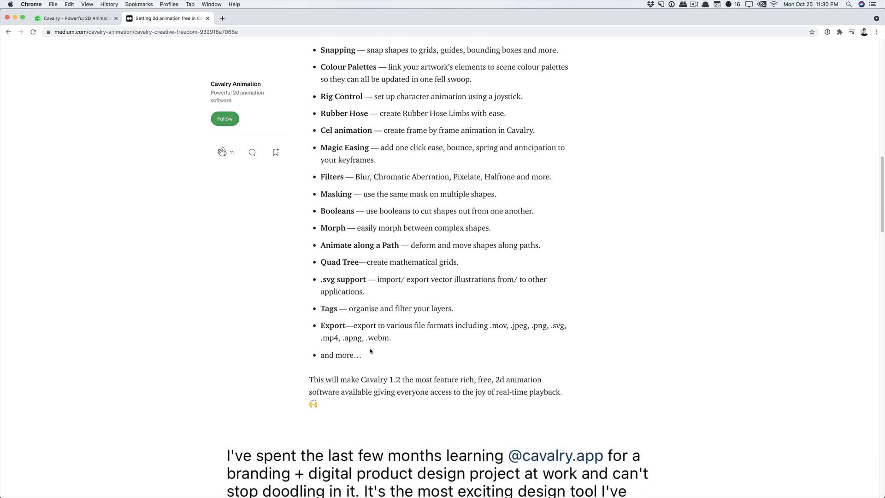
pyautogui.scroll(-3)
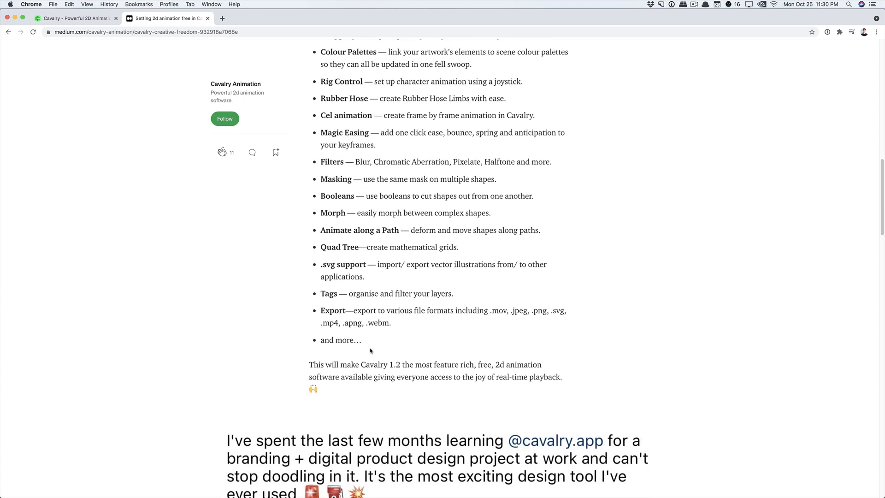
pyautogui.scroll(-3)
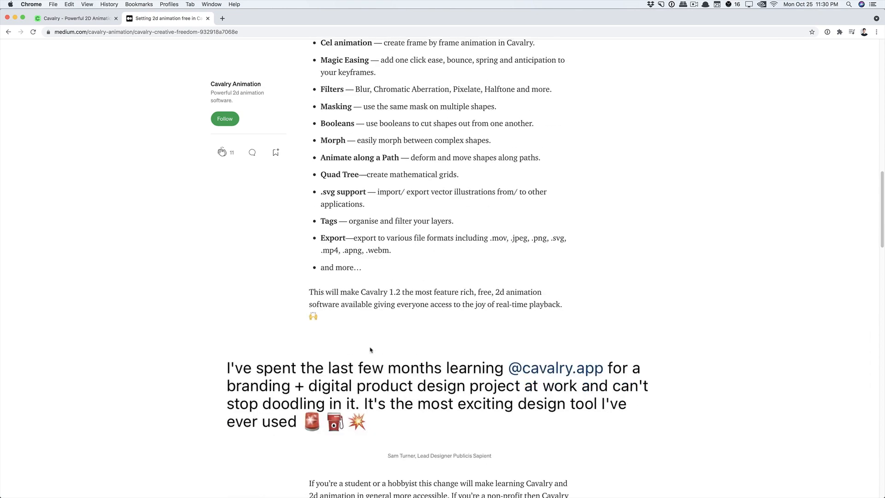
pyautogui.scroll(-3)
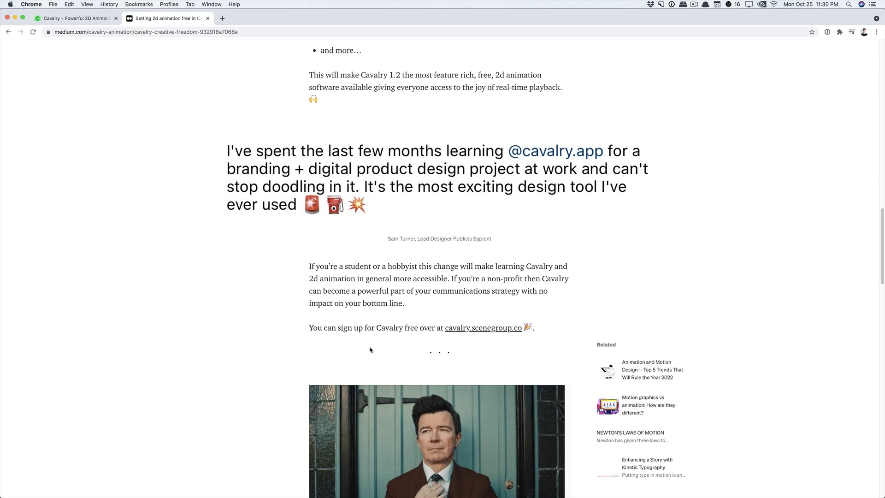
pyautogui.scroll(-3)
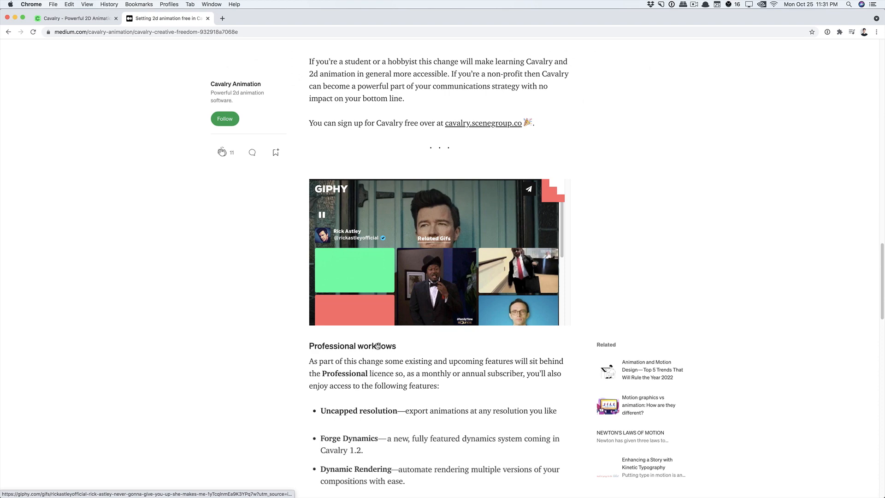
pyautogui.scroll(-3)
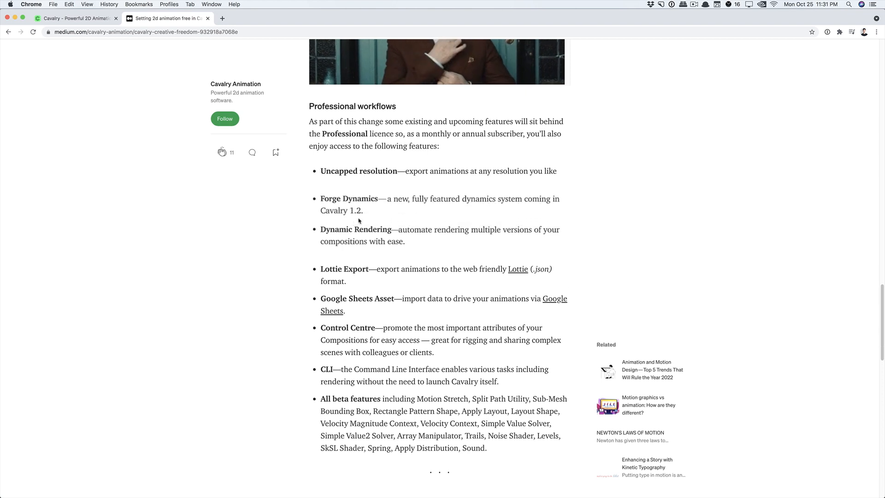
# Scroll through the Professional workflows list to the October 2021 release note, then back up
pyautogui.scroll(-3)
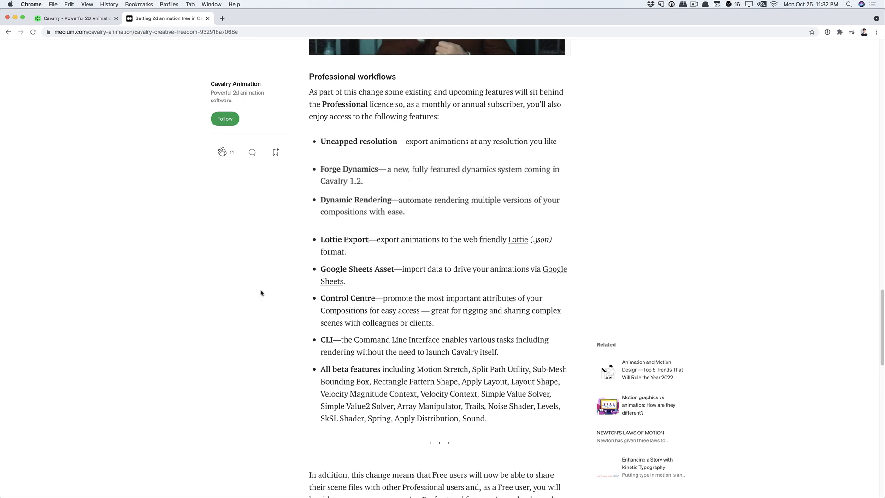
pyautogui.scroll(-3)
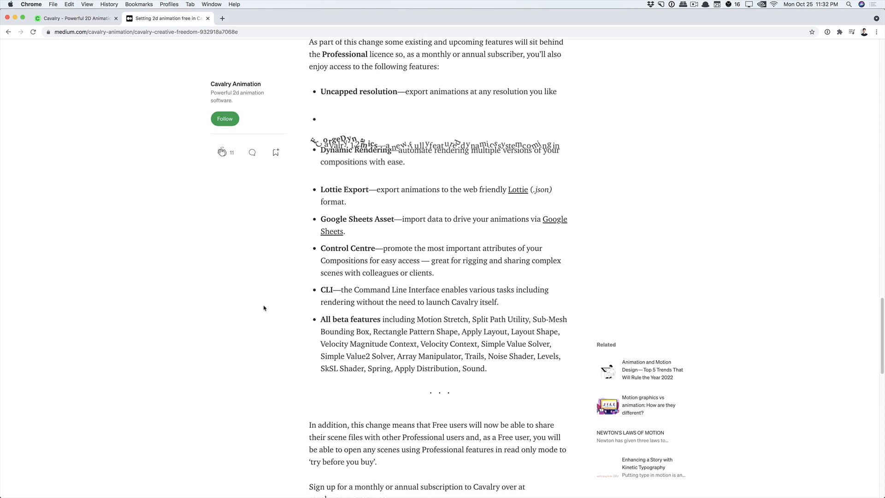
pyautogui.scroll(-3)
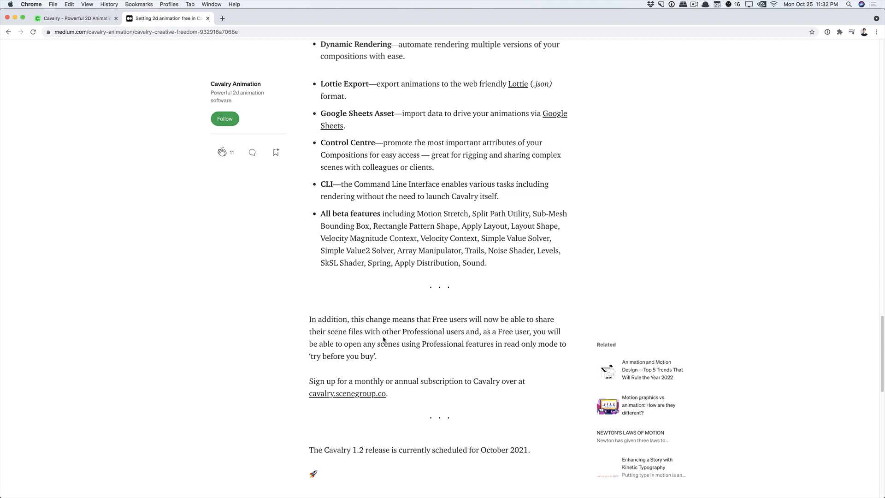
pyautogui.scroll(-3)
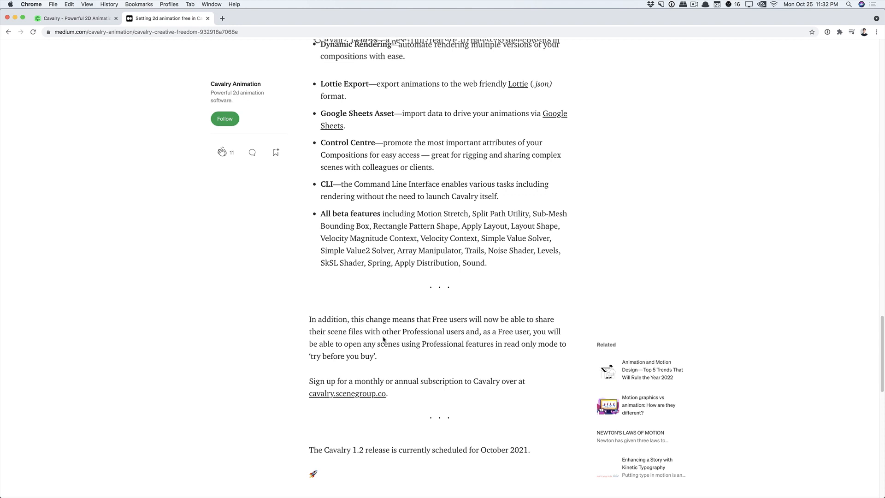
pyautogui.scroll(-3)
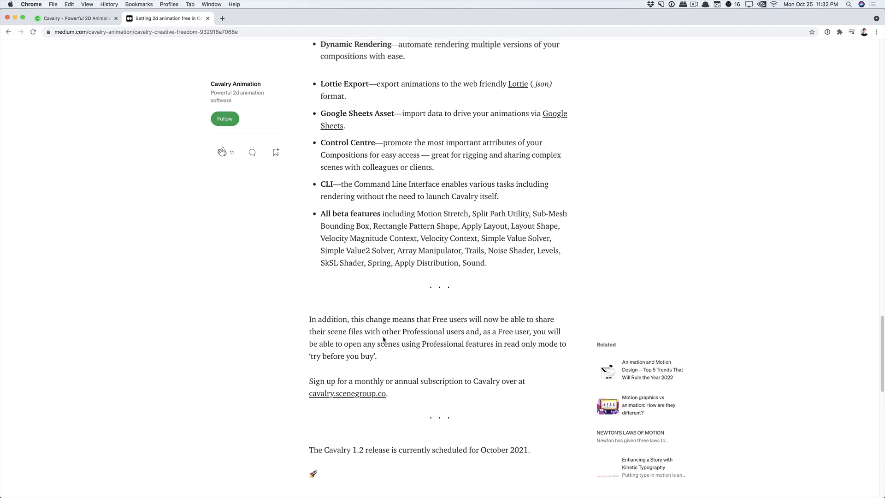
pyautogui.scroll(3)
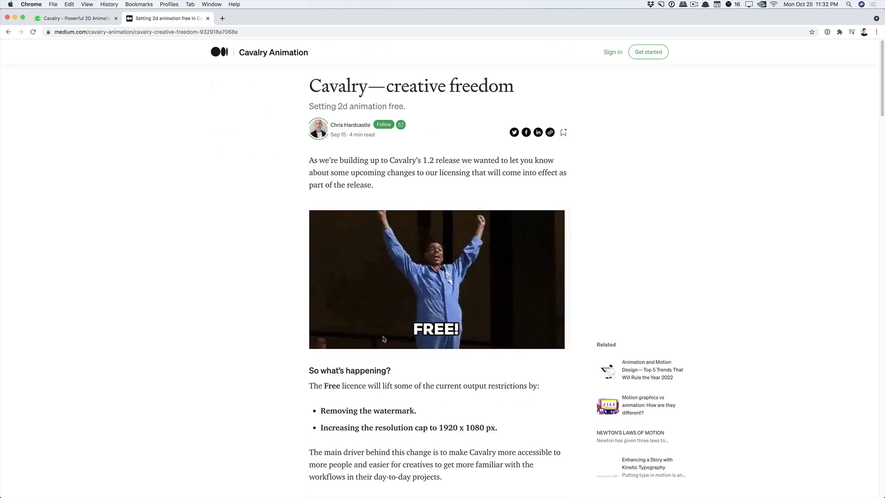
# Switch from the Medium article to the Cavalry website's browser tab
pyautogui.click(73, 18)
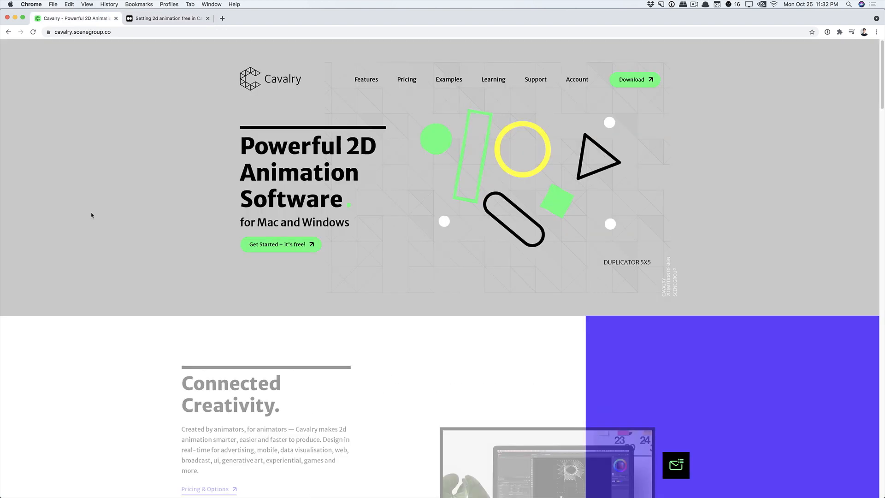
pyautogui.moveTo(95, 337)
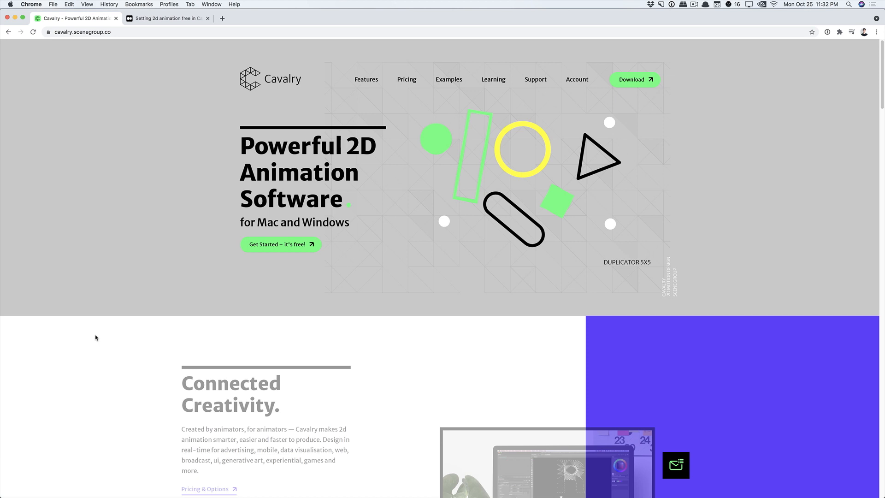
# Scroll the Cavalry home page past the Feature Rich cards down to the Native Features list
pyautogui.scroll(-3)
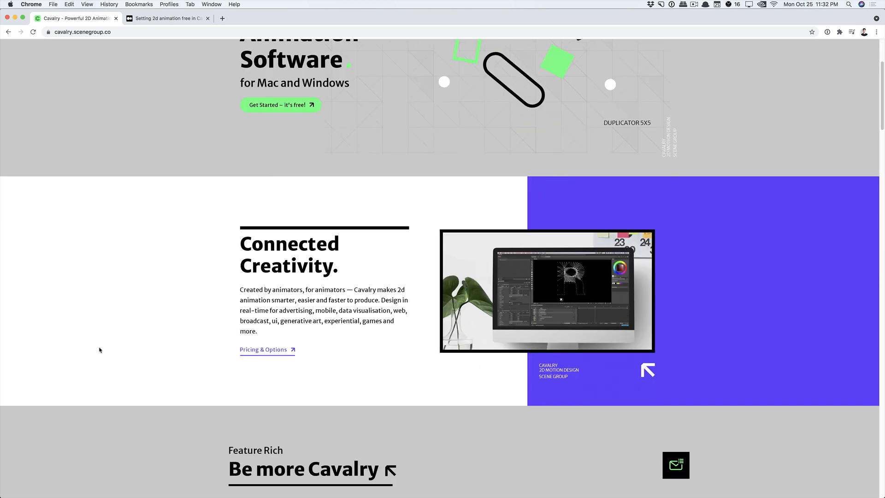
pyautogui.scroll(-3)
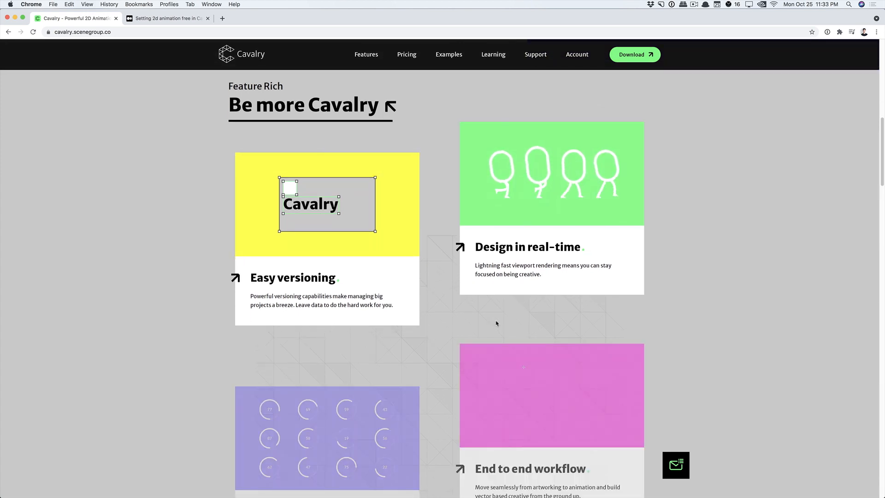
pyautogui.scroll(-3)
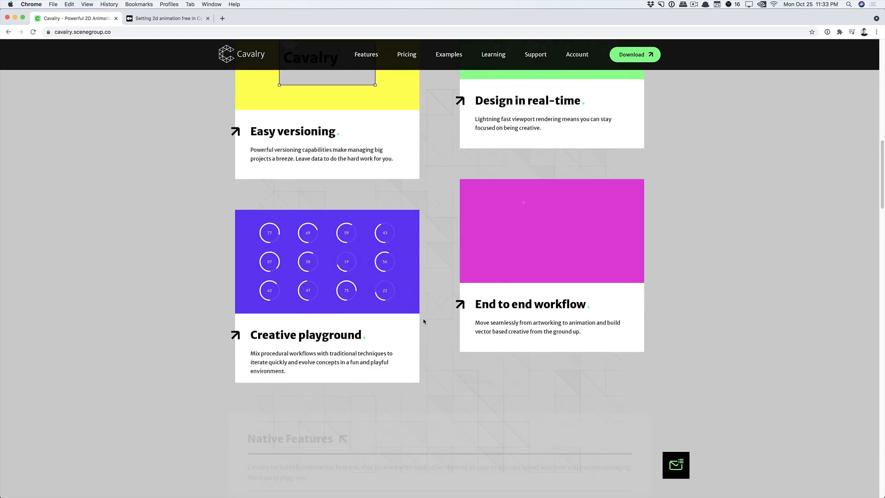
pyautogui.moveTo(426, 359)
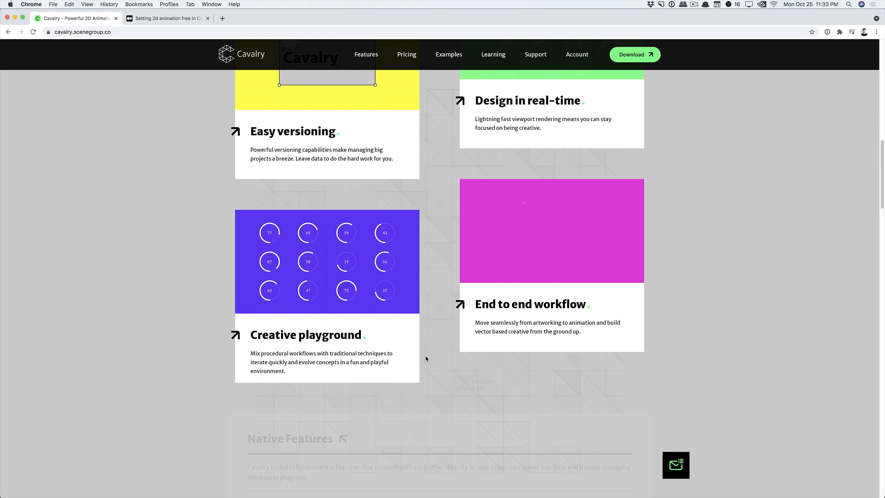
pyautogui.scroll(-3)
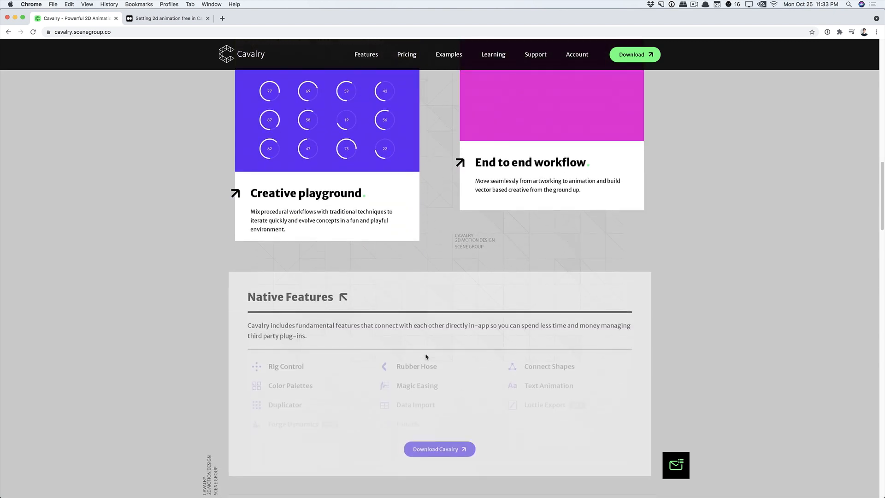
pyautogui.scroll(-3)
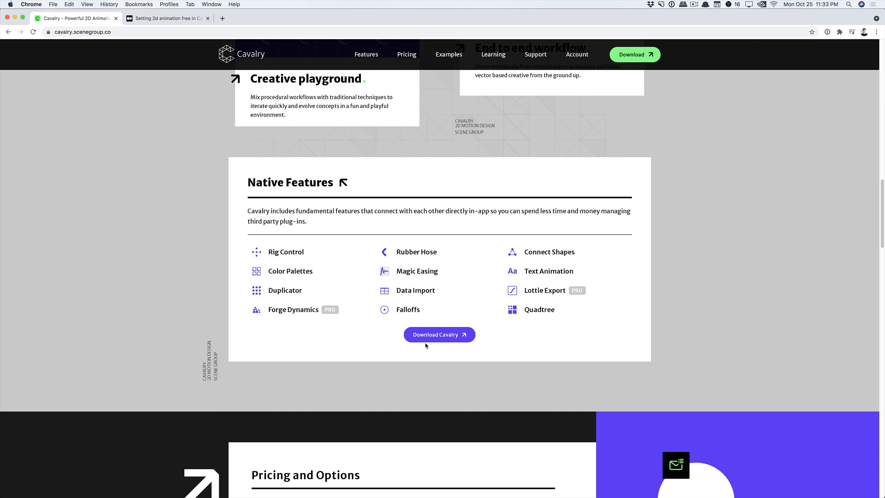
pyautogui.moveTo(230, 371)
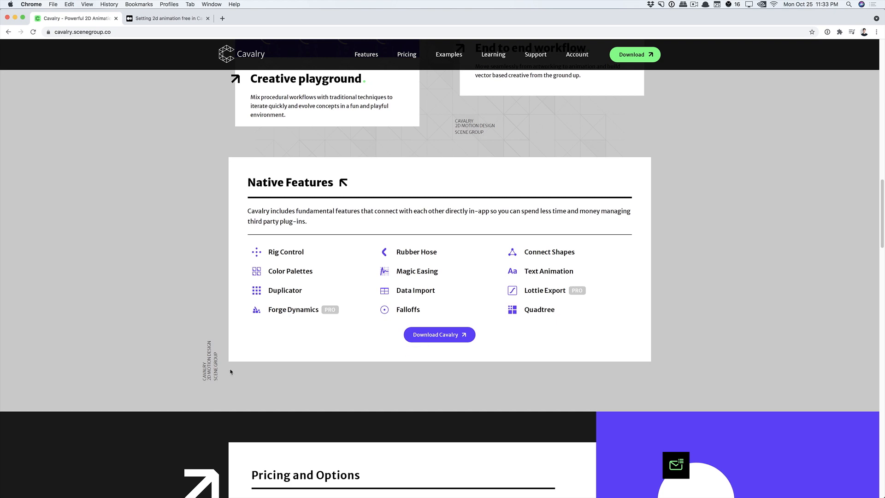
pyautogui.scroll(-3)
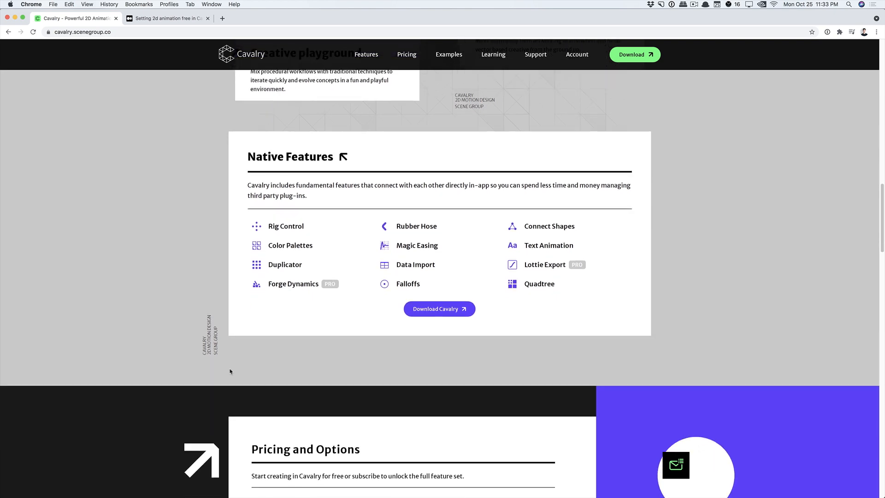
pyautogui.scroll(-3)
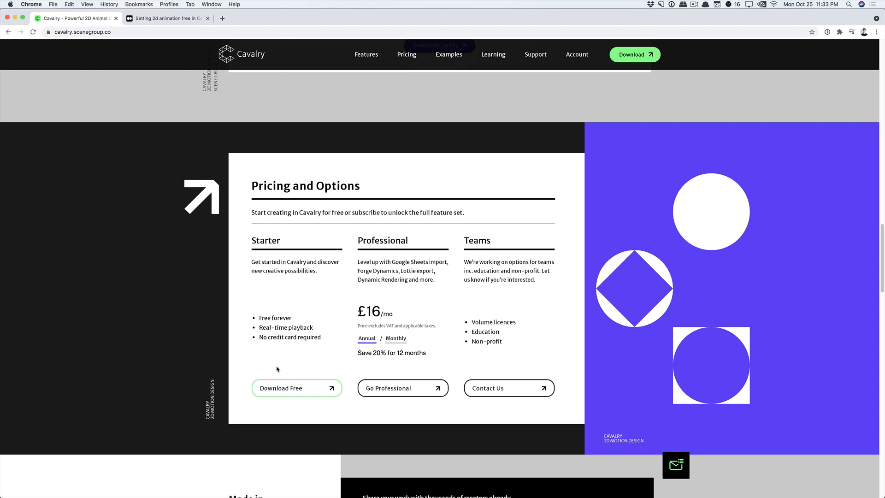
pyautogui.moveTo(276, 328)
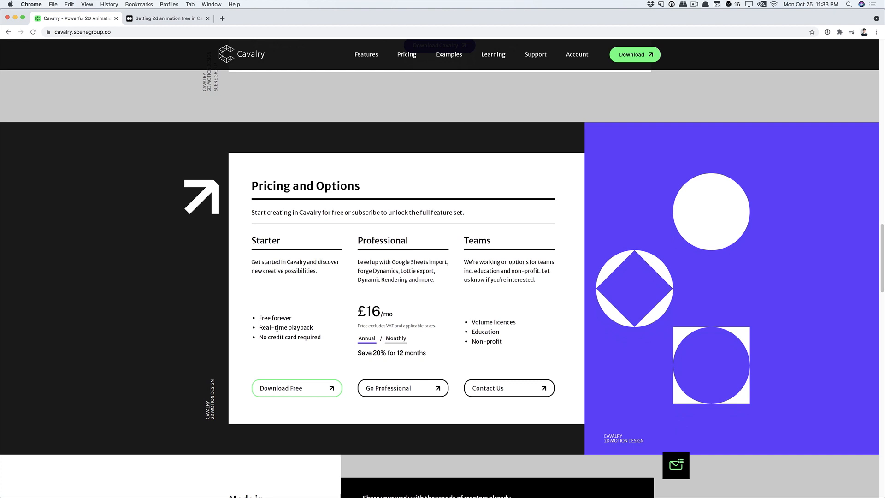
pyautogui.moveTo(351, 315)
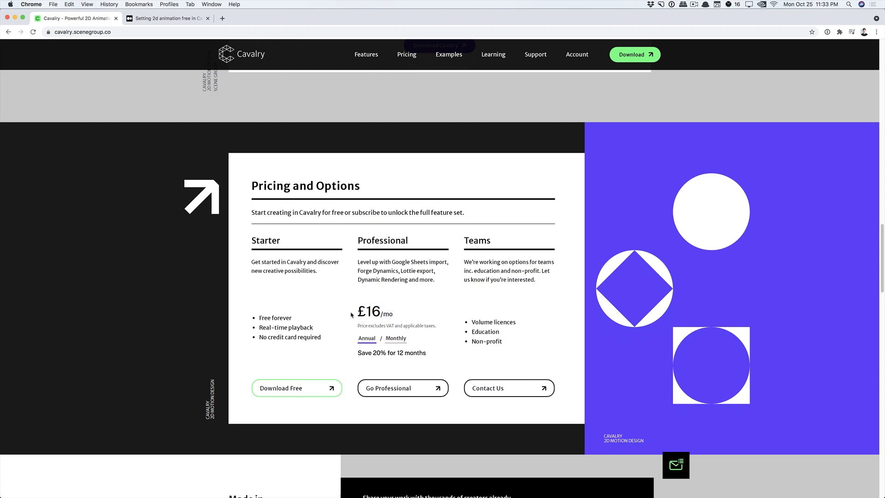
pyautogui.moveTo(480, 312)
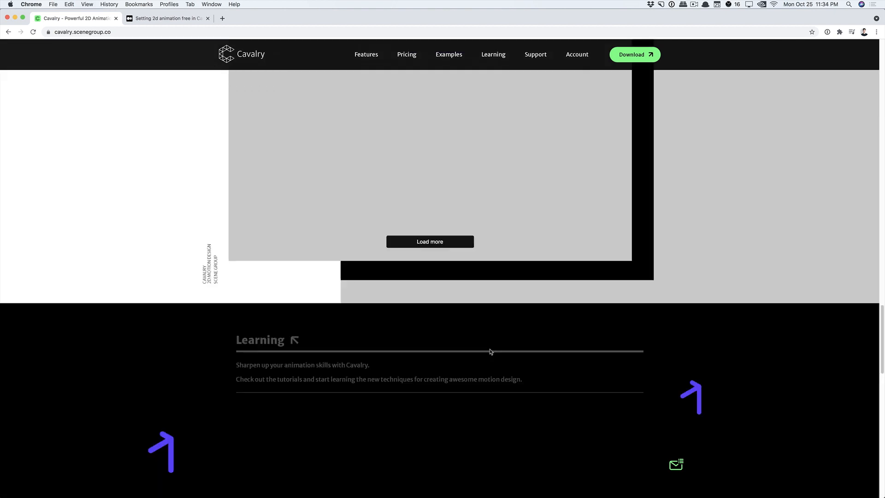
# Scroll down past Pricing and Options to Learning, then back up to the Feature Rich cards
pyautogui.scroll(-3)
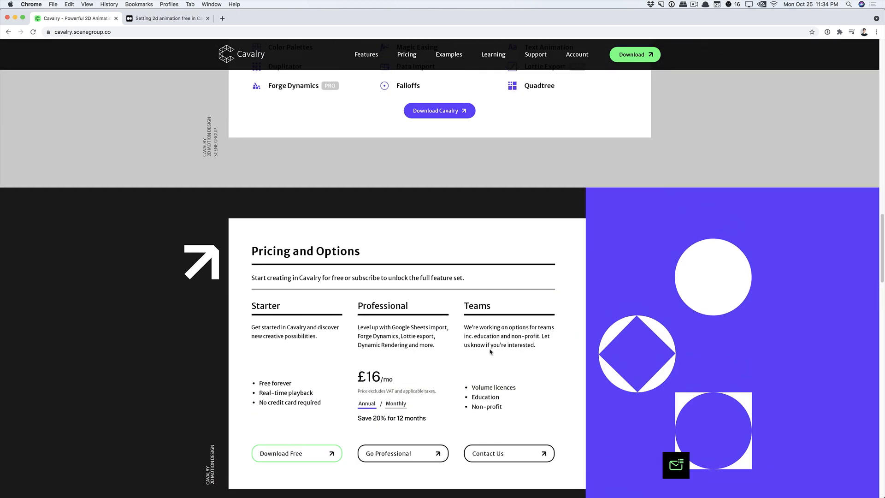
pyautogui.scroll(3)
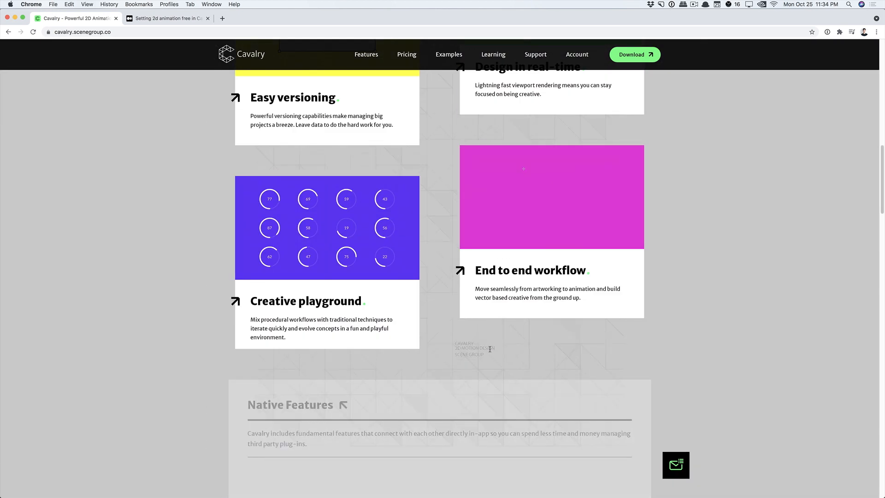
pyautogui.scroll(3)
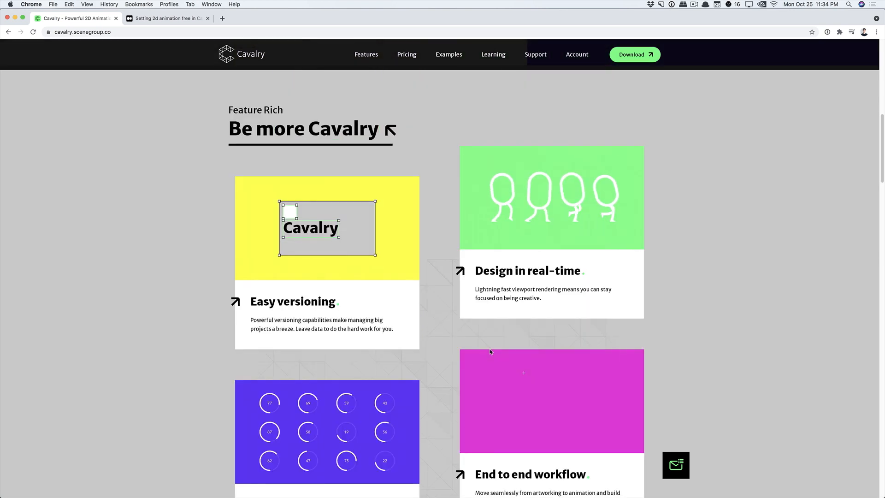
# Move to the website template gallery and filter it to the Online Stores category
pyautogui.scroll(-3)
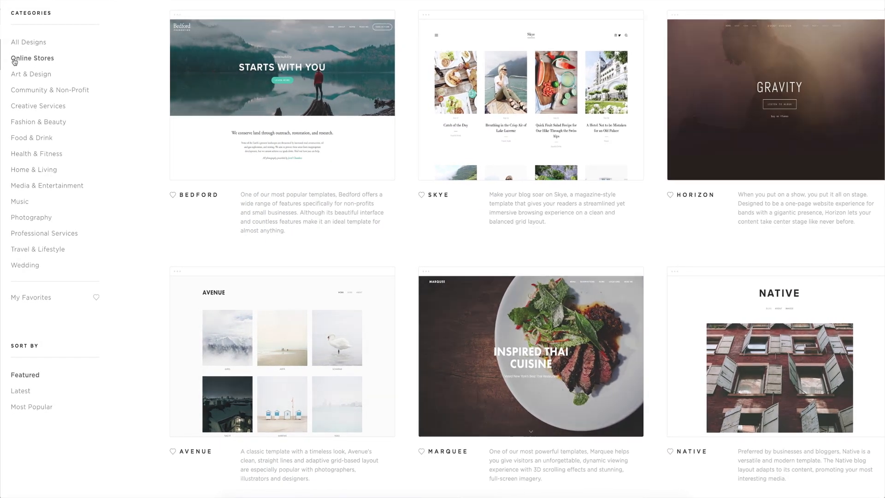
pyautogui.click(31, 58)
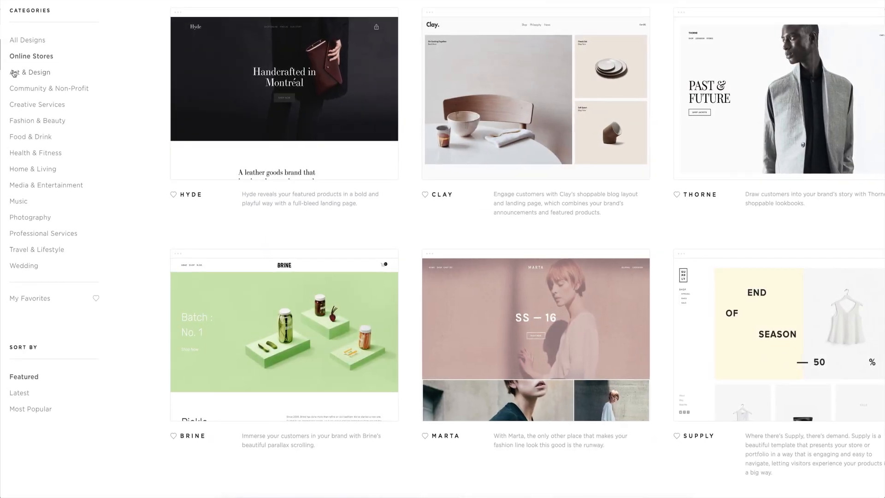